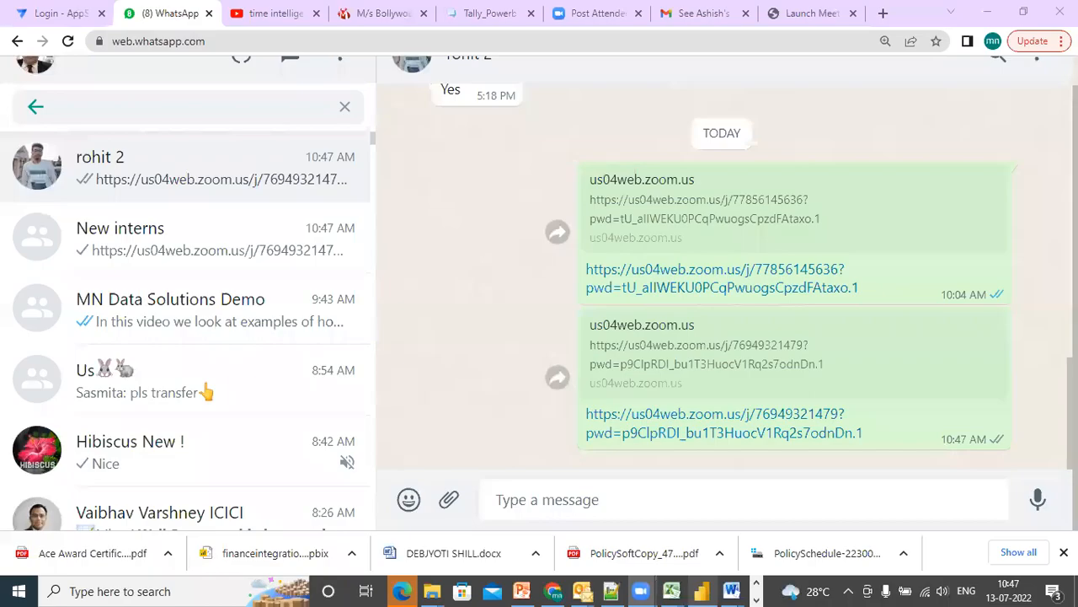
Step: Cancel the unfinished LASTDATE_CLOSINGSTOCKQTY_YEAR column and leave Column tools for the report canvas
left_click(702, 590)
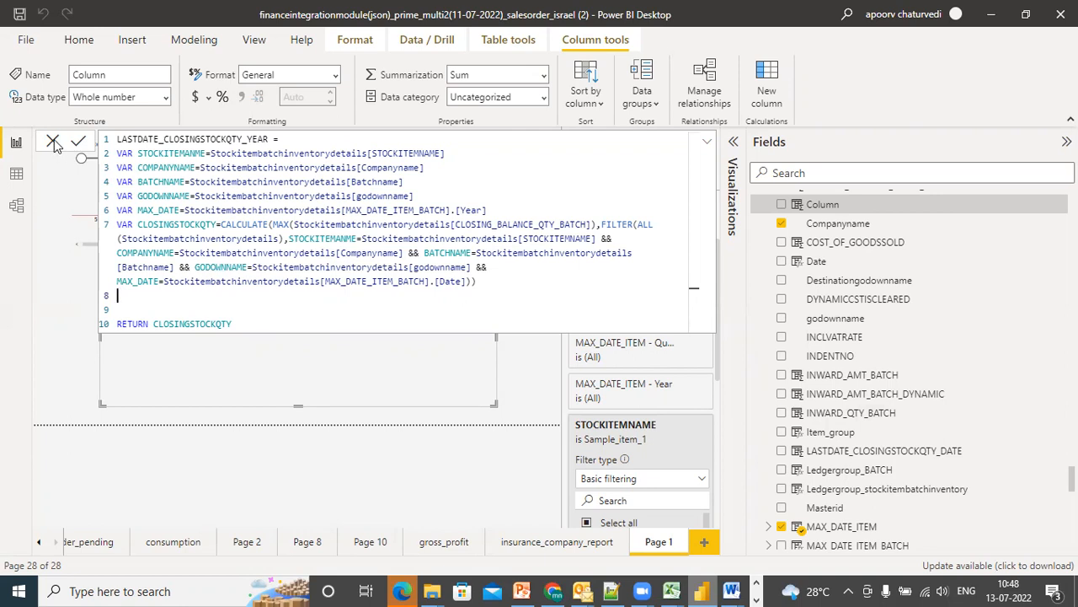
mouse_move(719, 514)
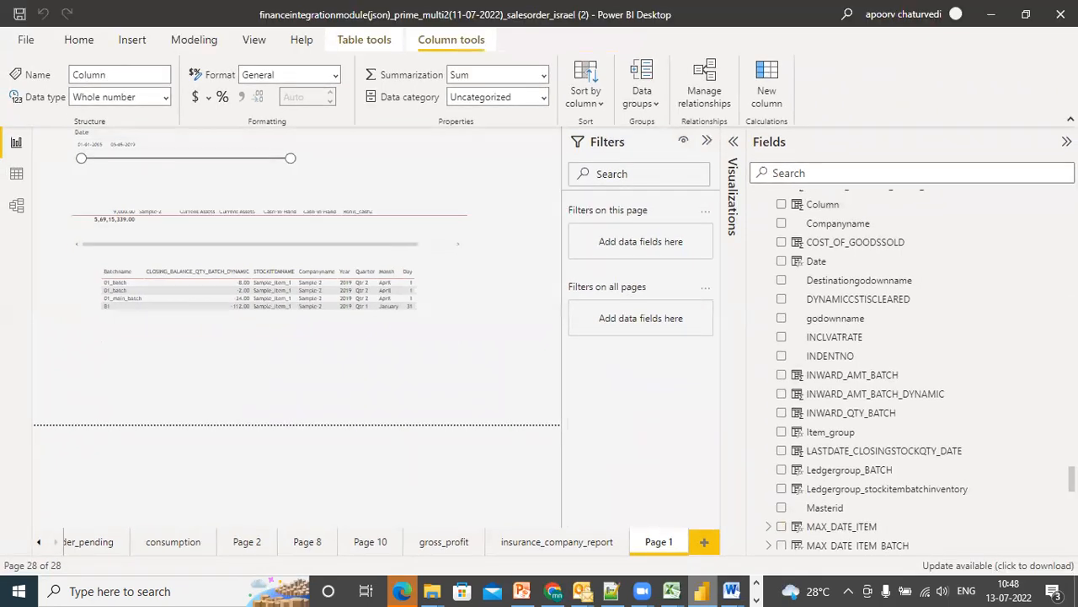
left_click(78, 40)
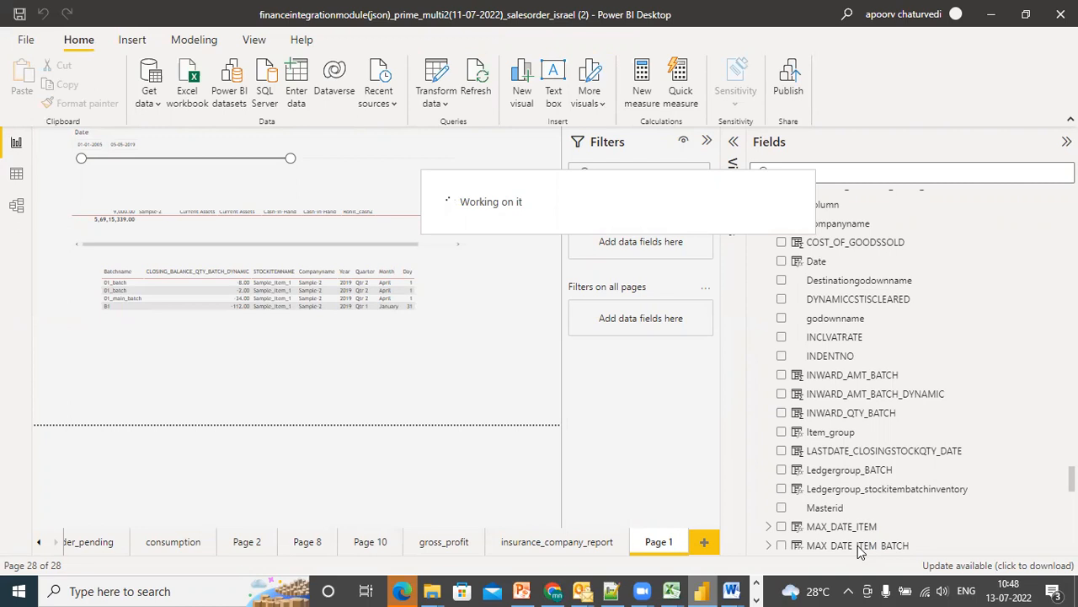
Step: In Notepad++ tab new 38, note DATE = last date, YEAR = max year per item, godown, batch, company
left_click(610, 591)
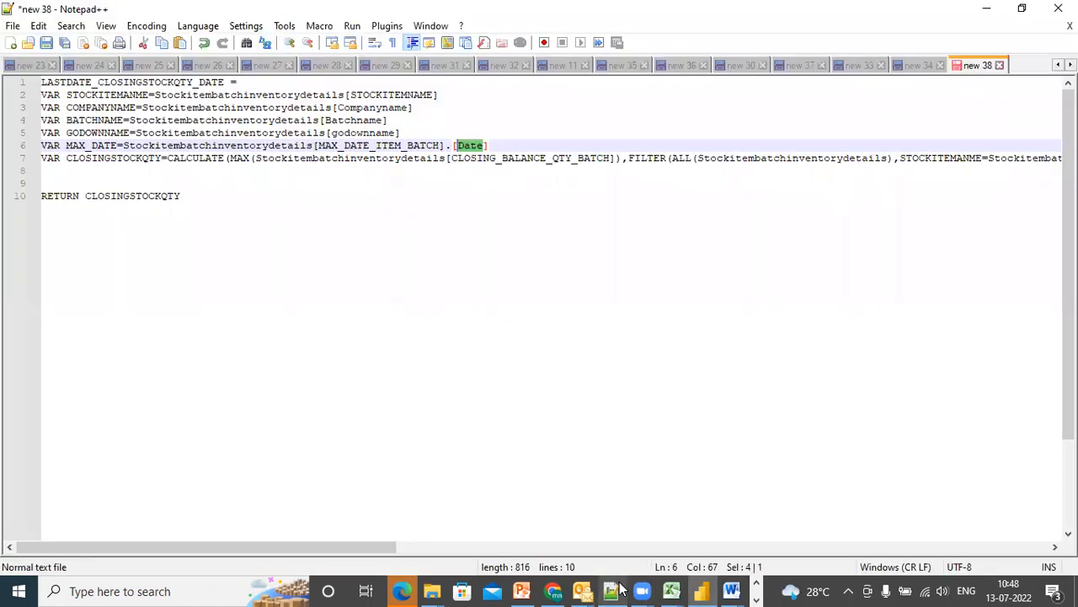
left_click(180, 195)
type("DATE")
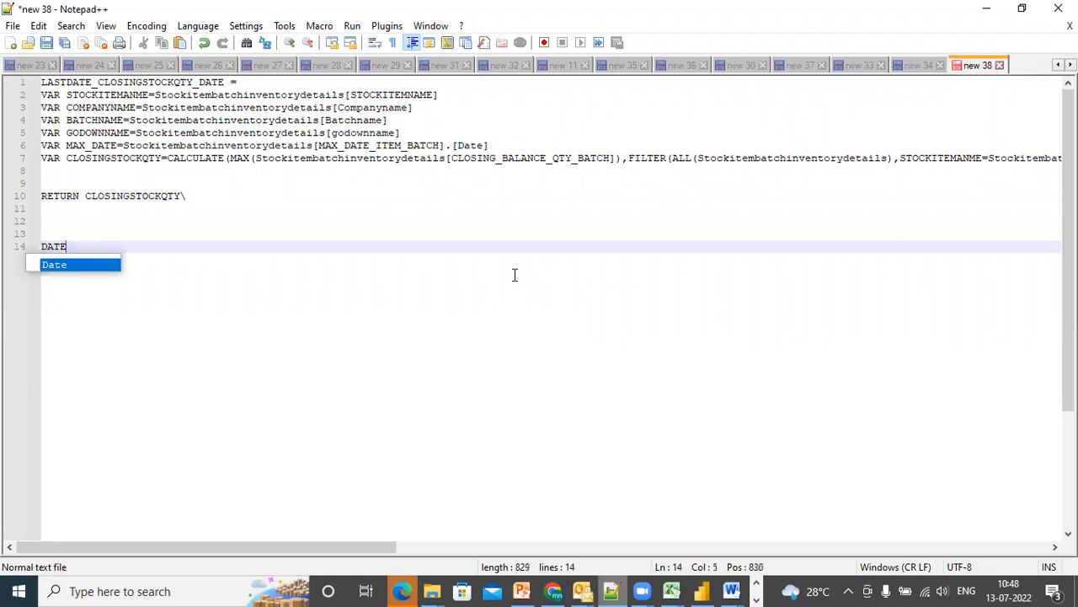
type("; LAST DATE")
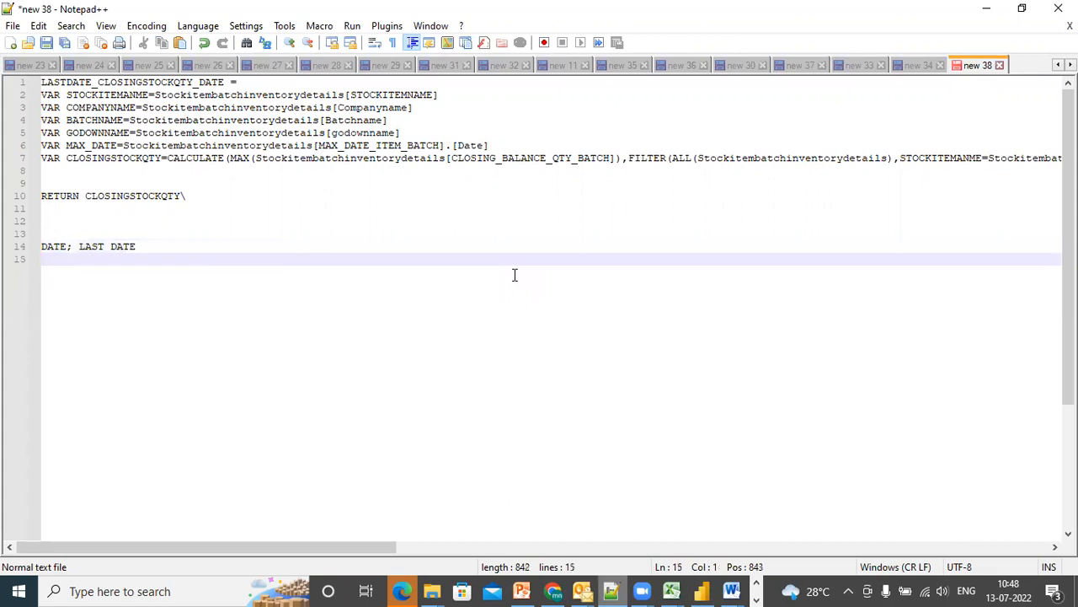
type("YEAR:")
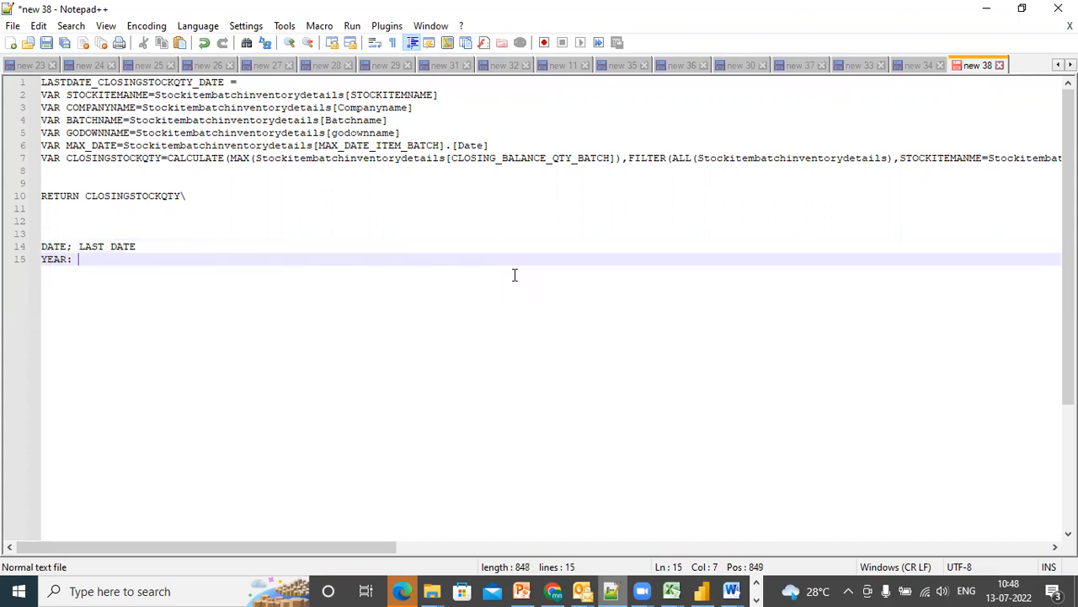
type("MAX YEAR FOR THE STOC")
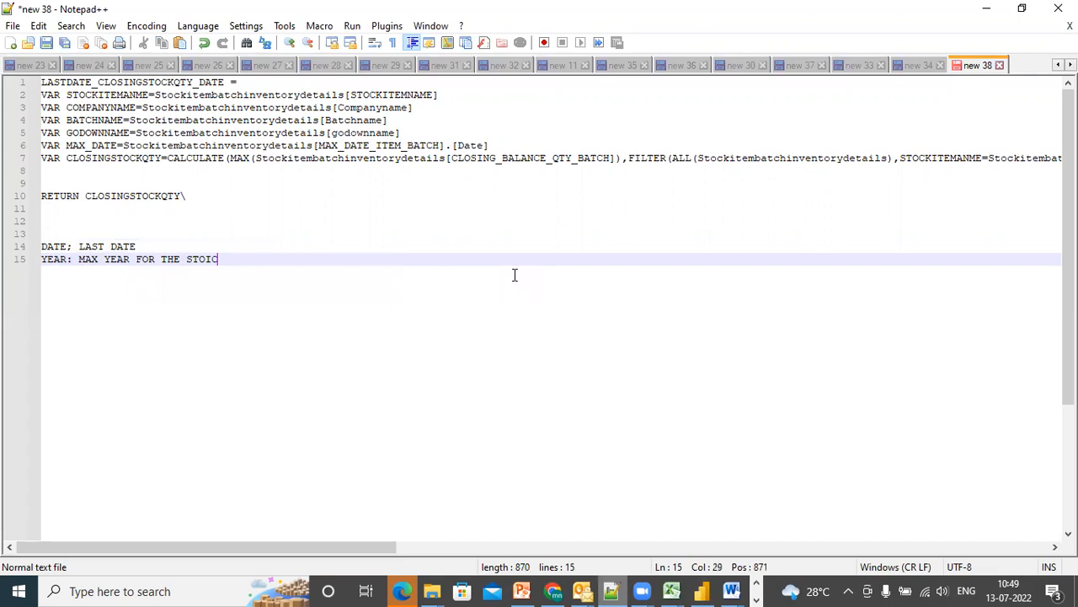
key("Backspace")
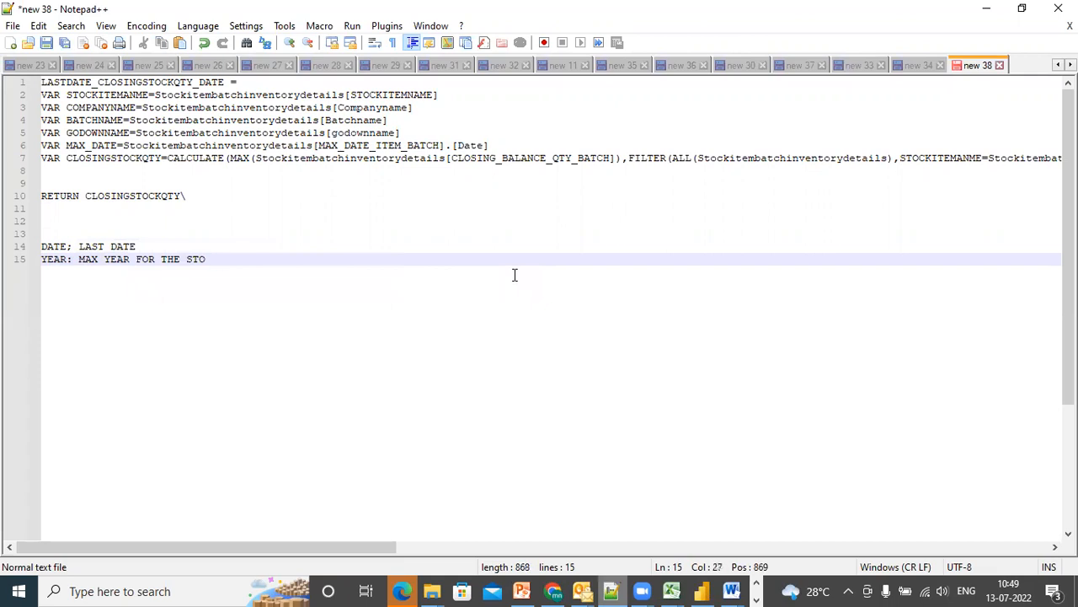
key("Backspace")
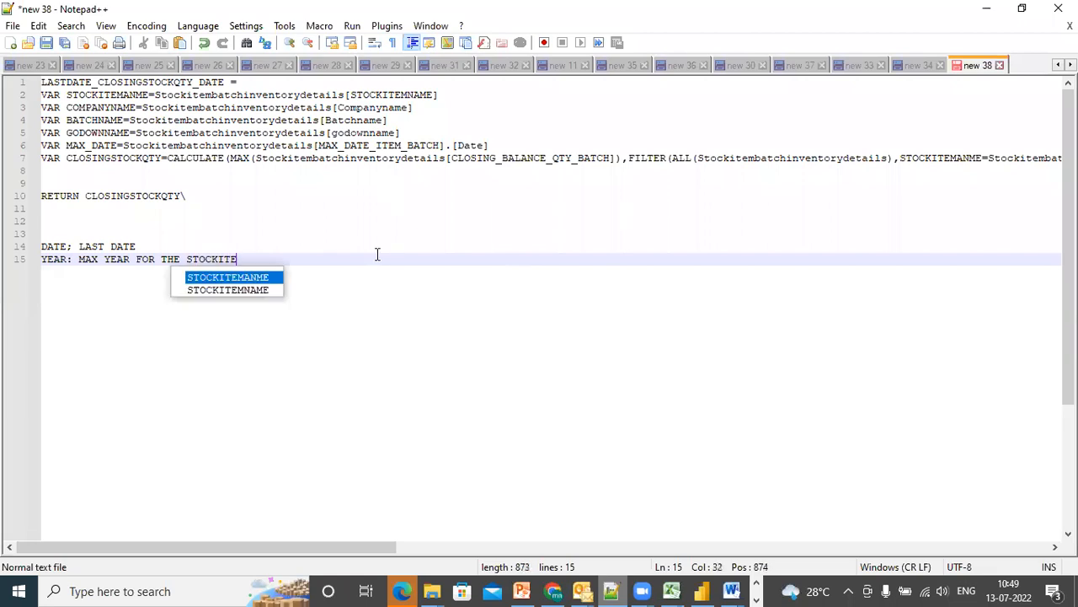
type("MNAME,GODOWN")
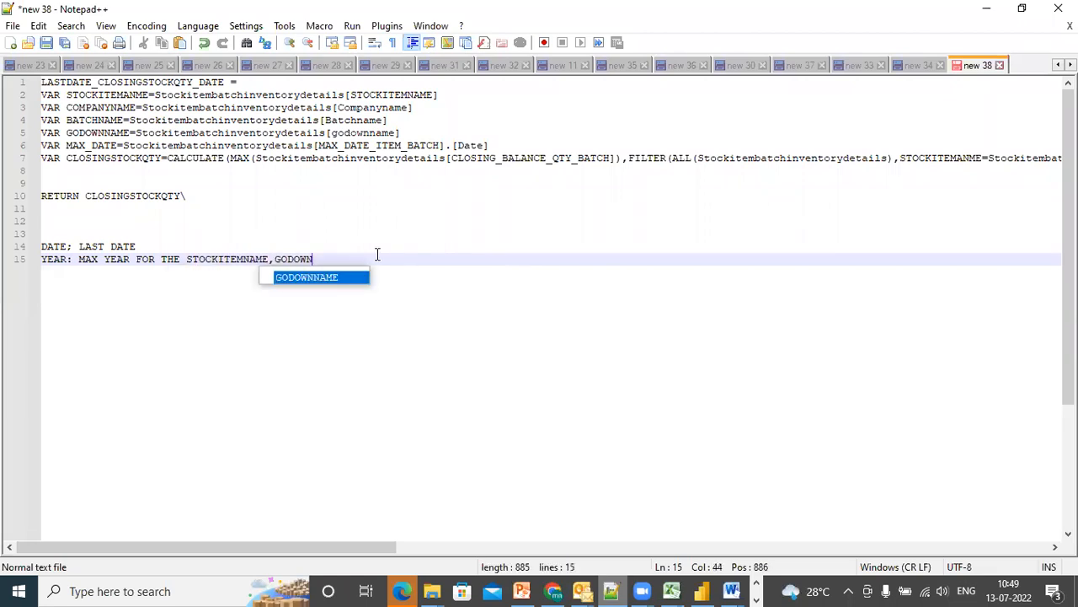
type(", BATCH")
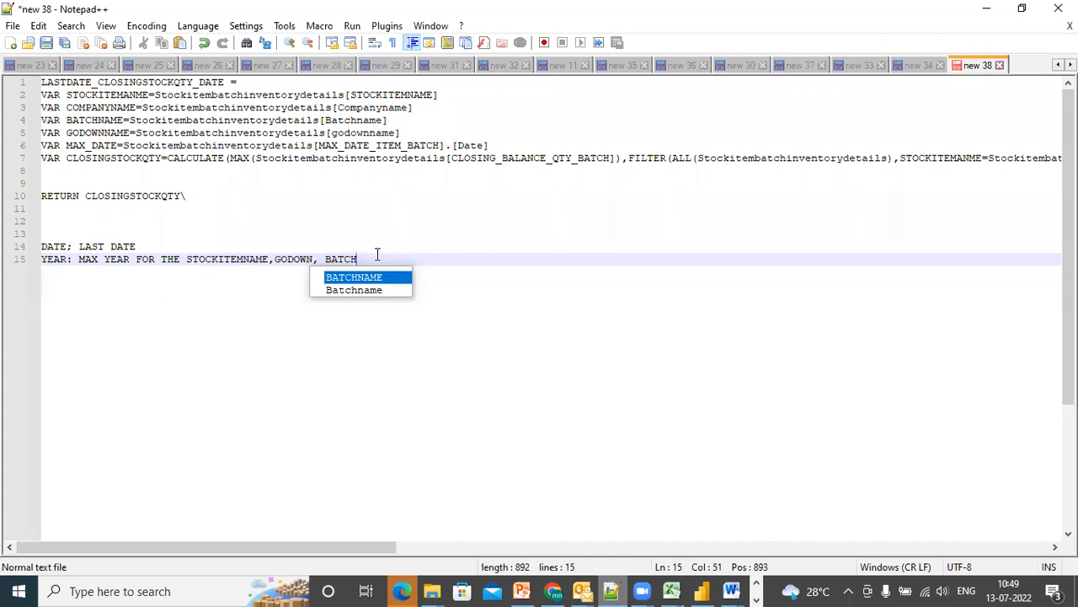
type("AND COMPANY")
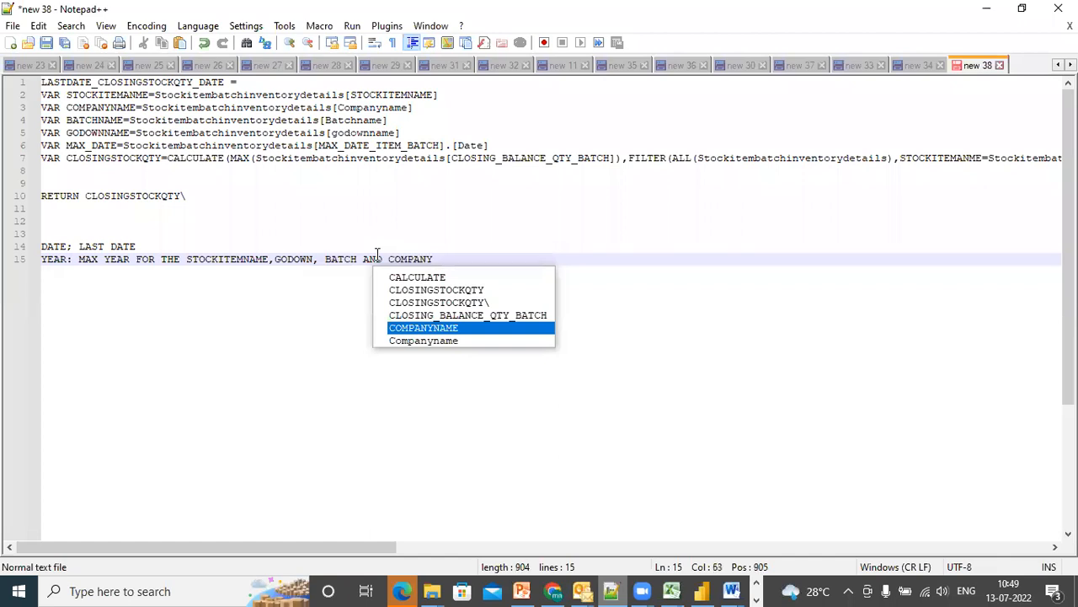
type("NAME")
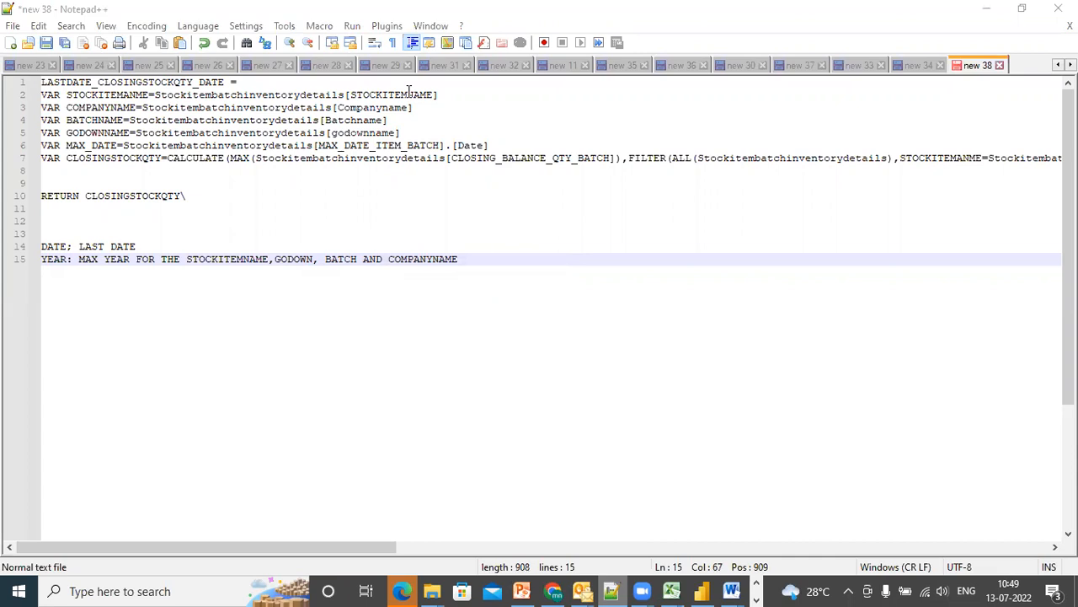
mouse_move(532, 105)
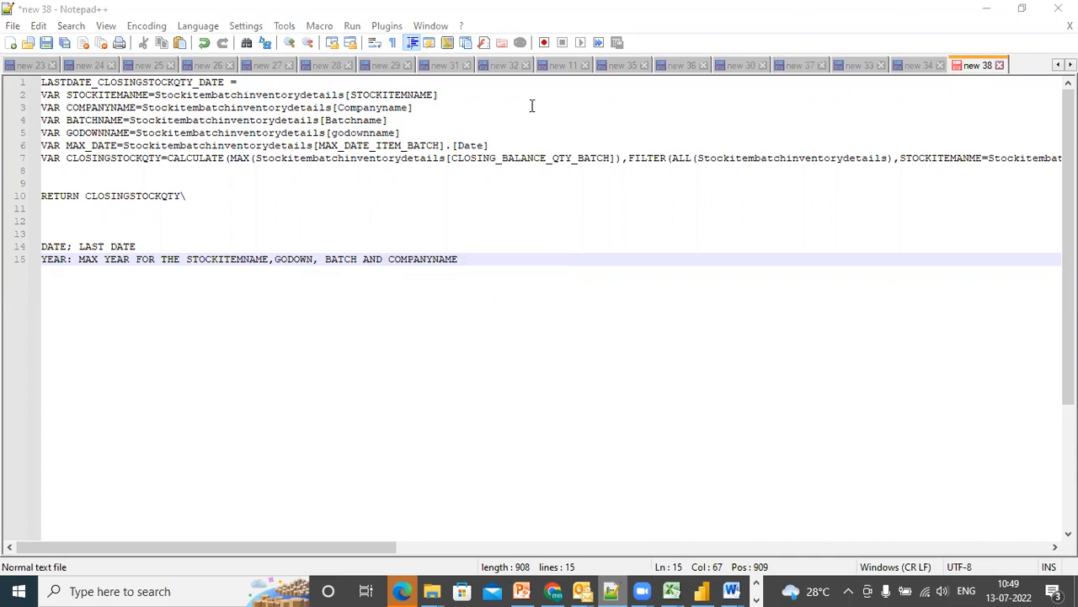
left_click(459, 259)
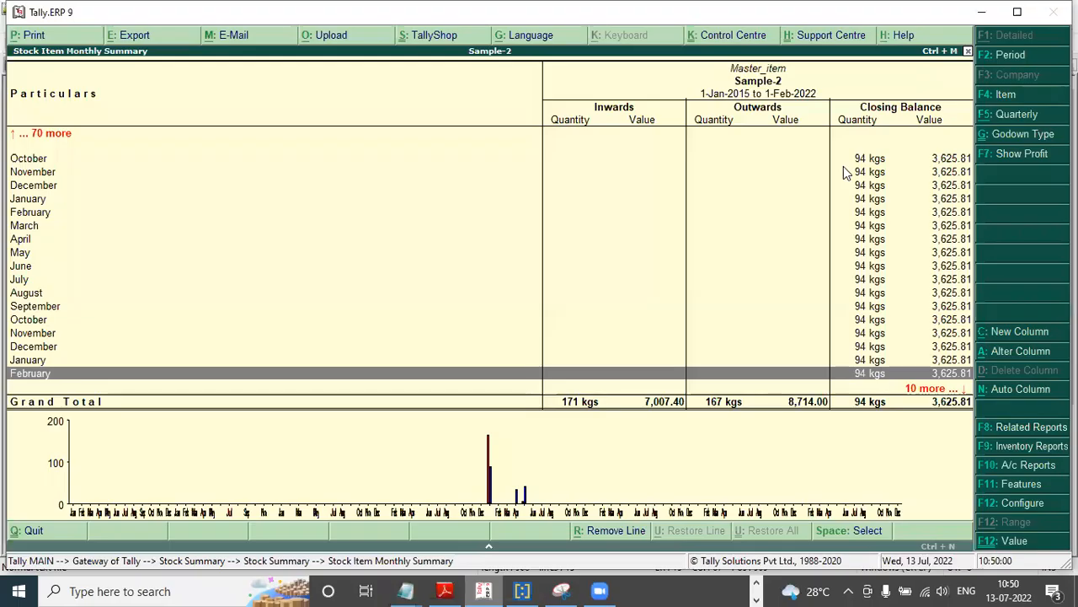
mouse_move(32, 223)
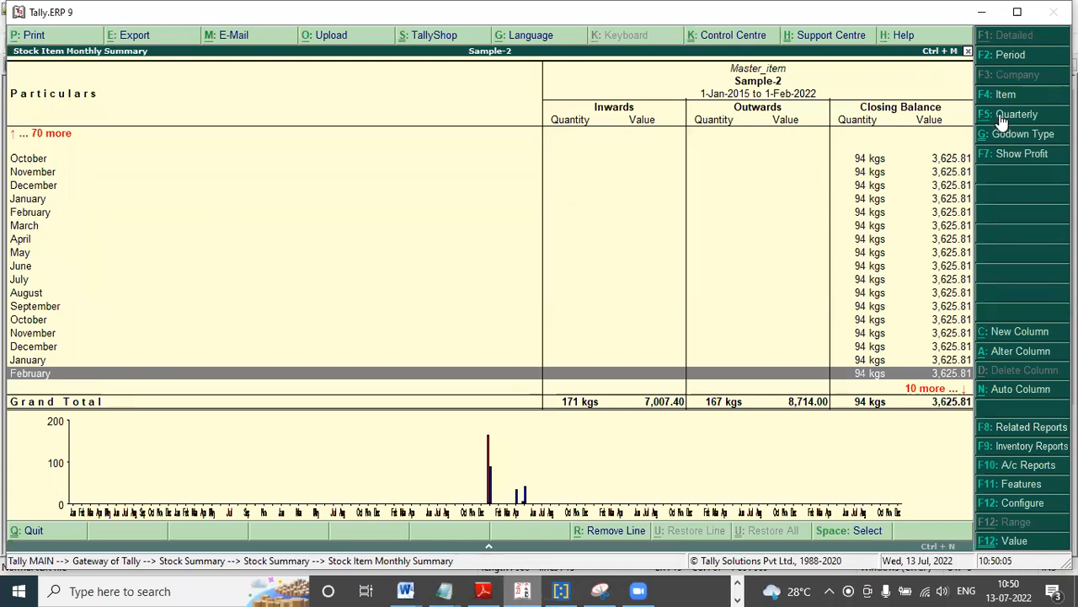
left_click(1018, 114)
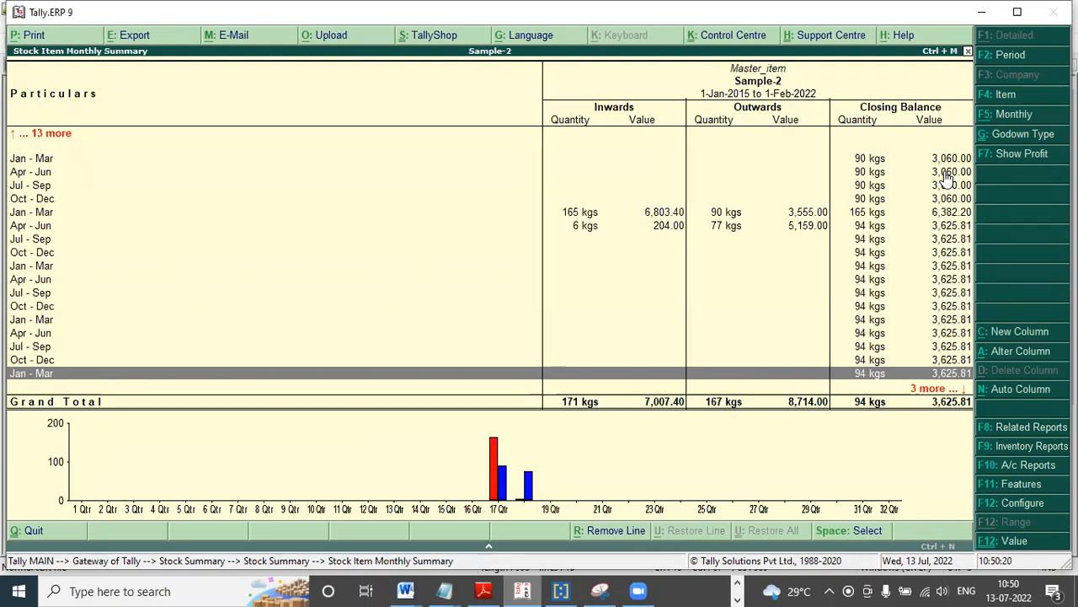
mouse_move(306, 327)
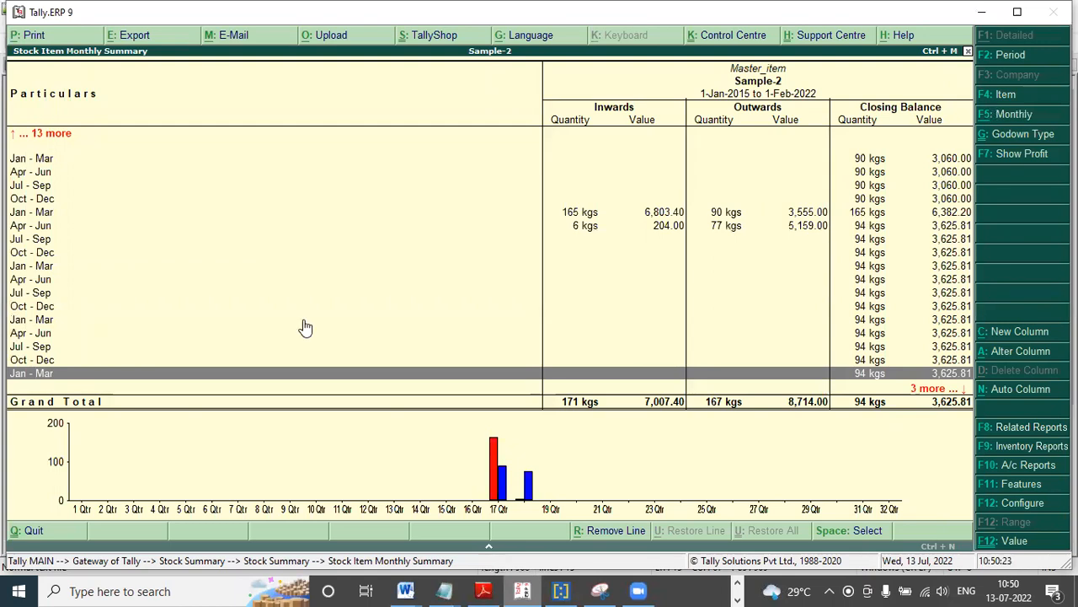
mouse_move(1020, 118)
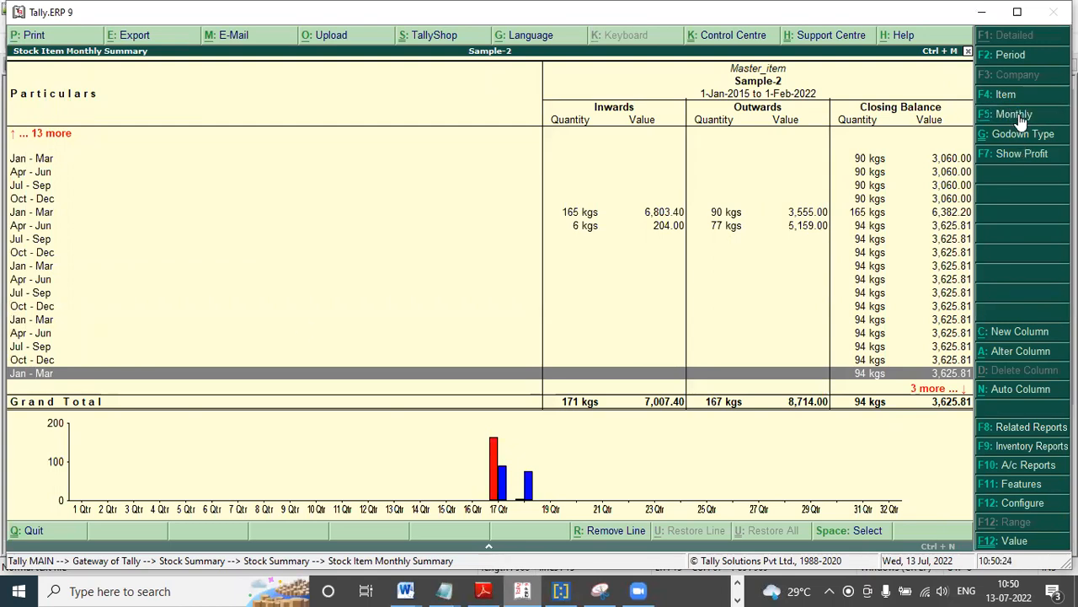
left_click(1012, 114)
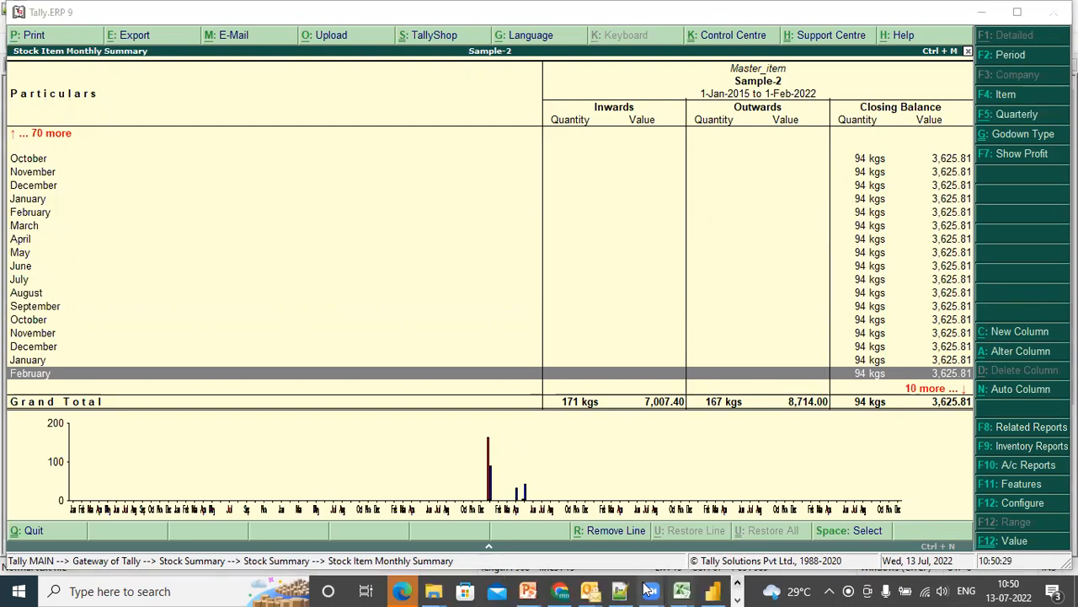
left_click(649, 590)
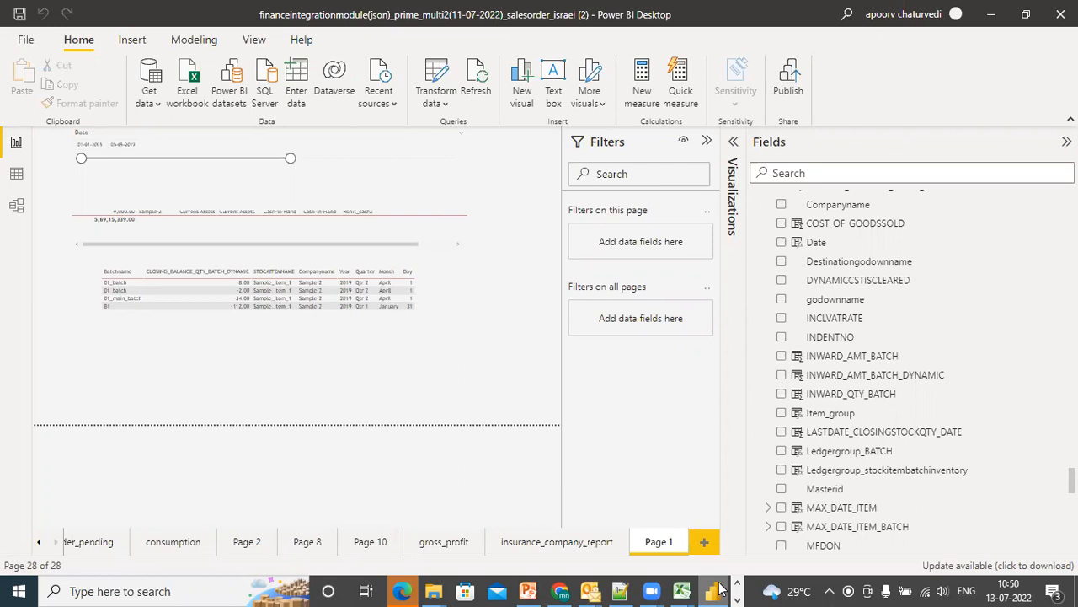
mouse_move(390, 315)
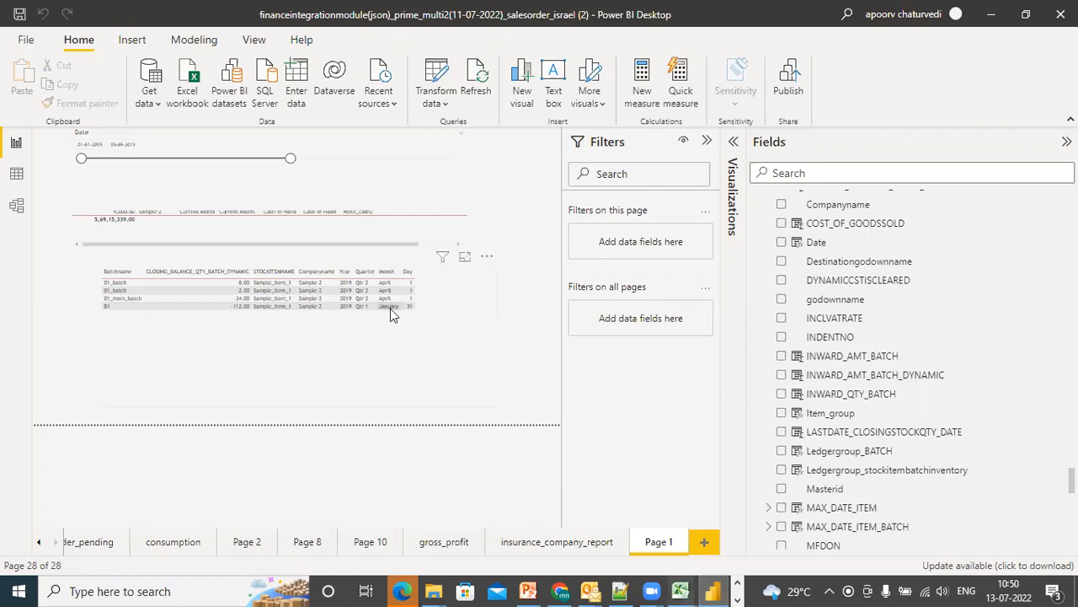
Step: Select the Page 1 batch closing-balance table and show the MAX_DATE_ITEM column's formula
left_click(253, 290)
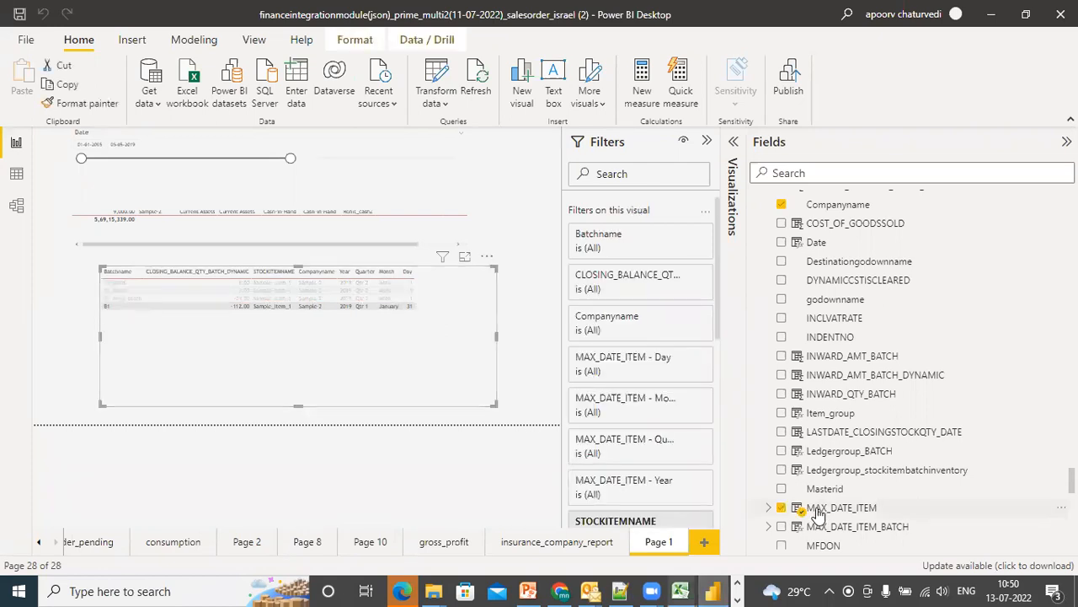
left_click(841, 508)
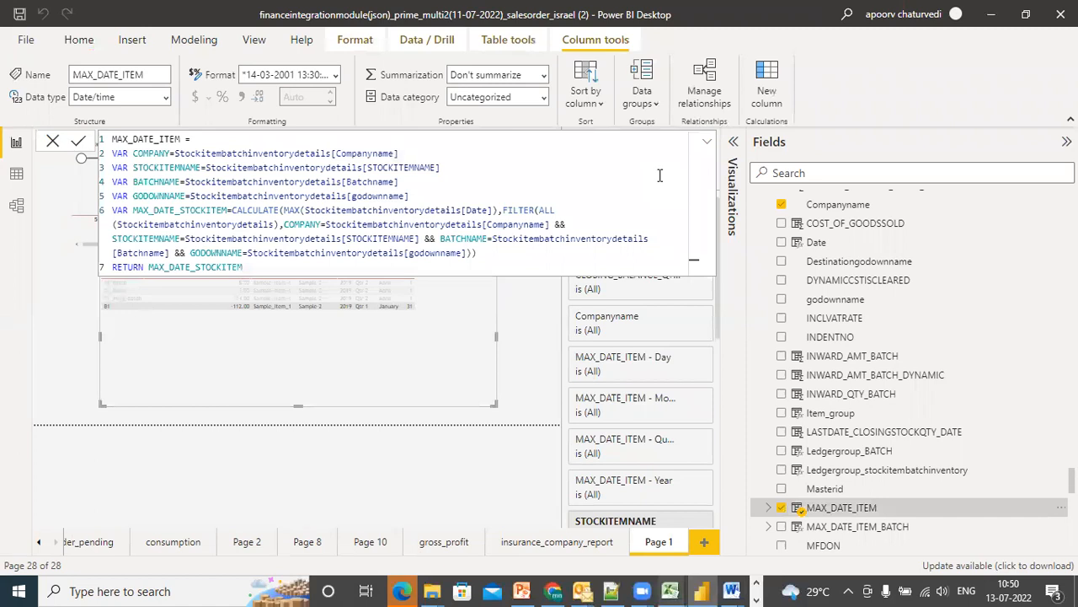
mouse_move(815, 503)
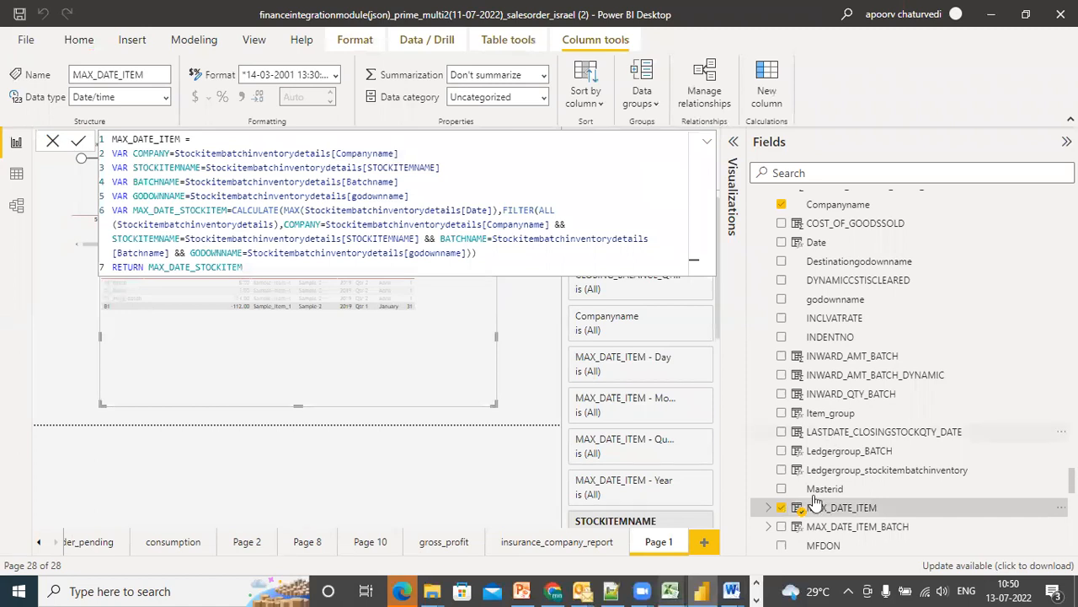
Step: Show the MAX_DATE_ITEM_BATCH column formula with its excluded voucher-type filter
left_click(858, 525)
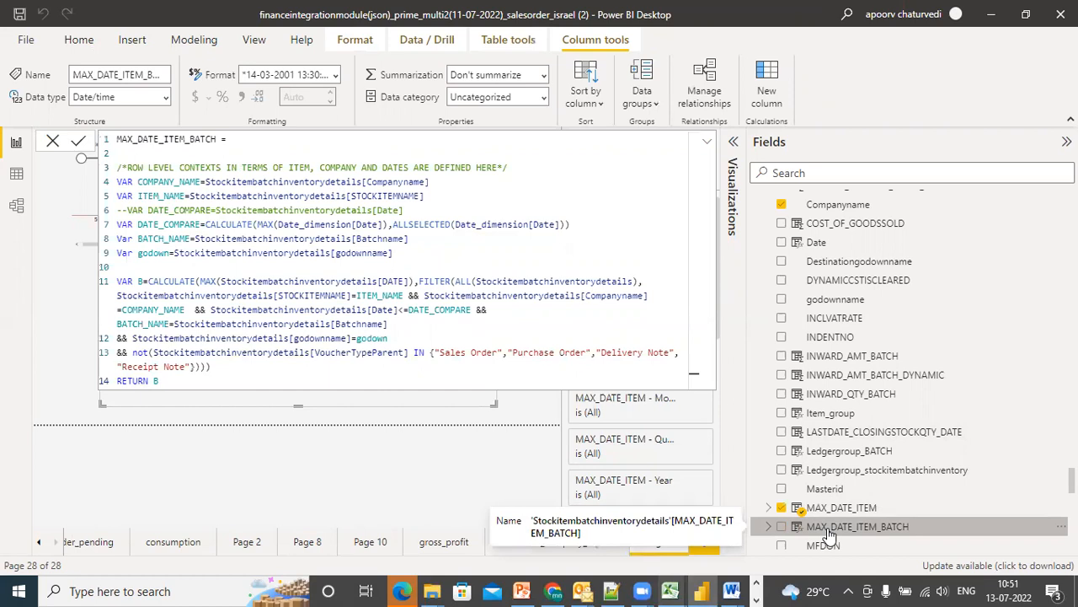
mouse_move(426, 367)
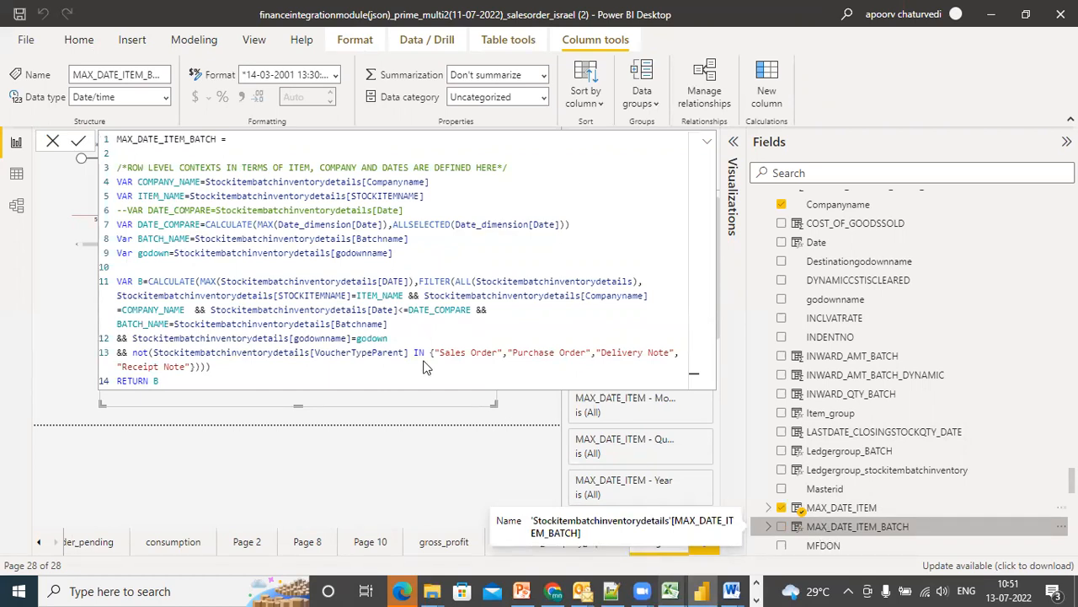
Step: Exclude Sales Order, Purchase Order, Delivery Note and Receipt Note voucher types from MAX_DATE_ITEM's FILTER
left_click(703, 542)
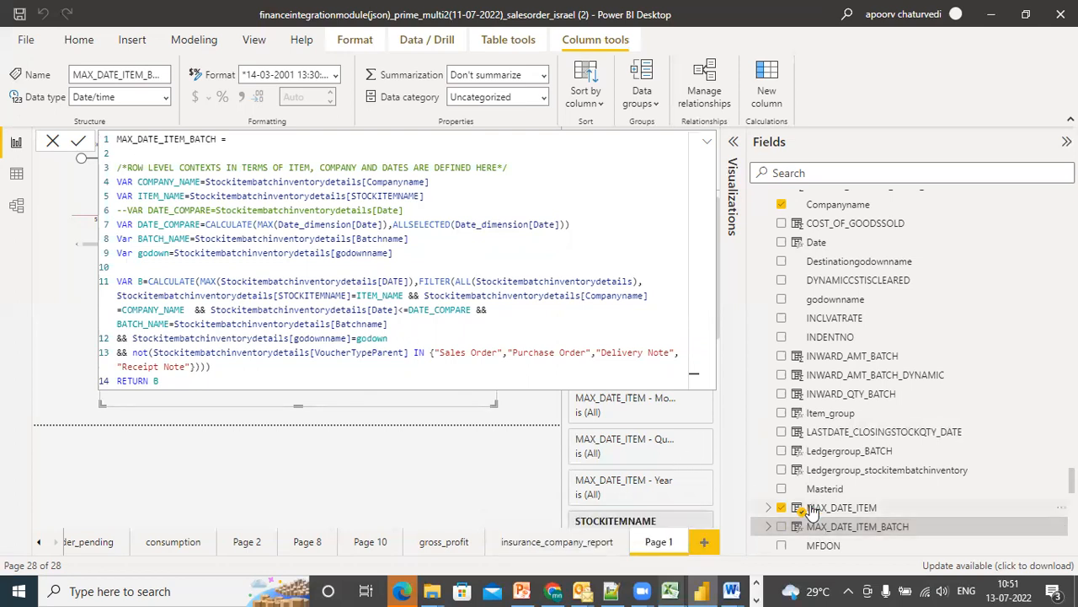
left_click(843, 506)
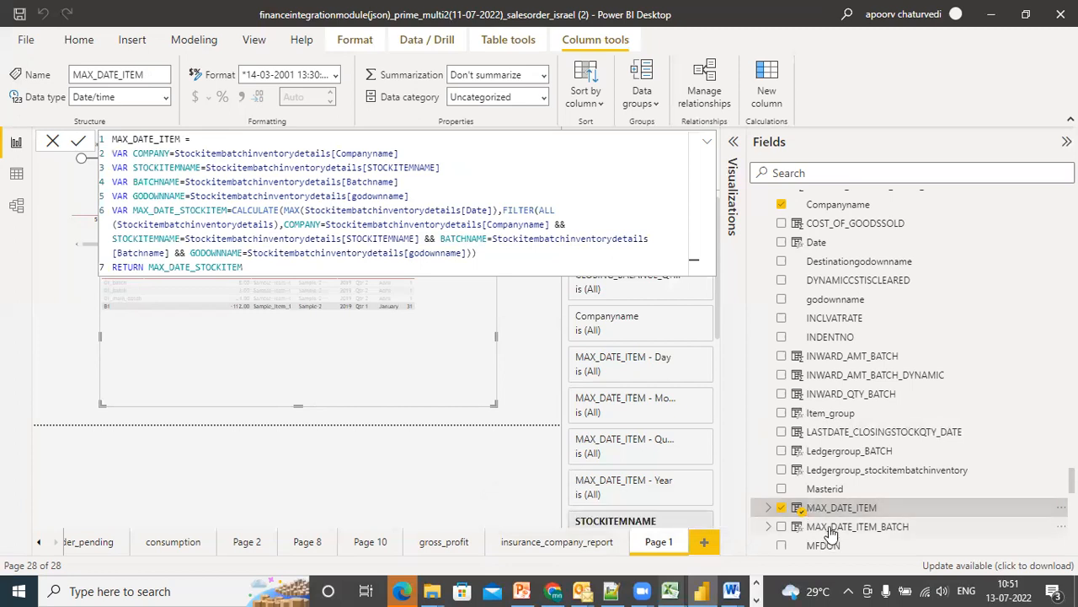
left_click(857, 526)
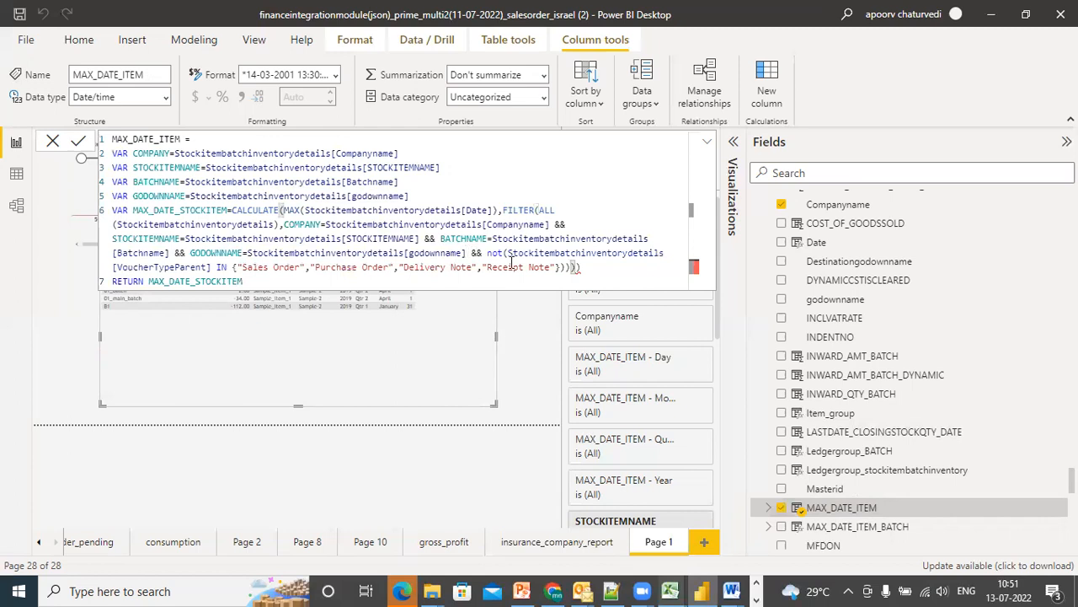
left_click(576, 266)
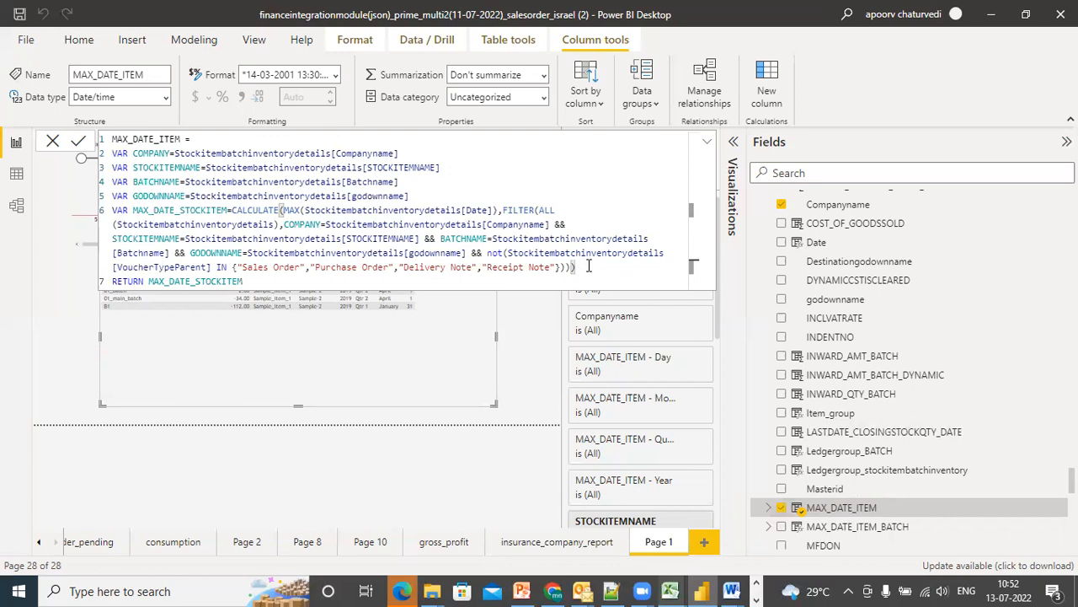
left_click(580, 267)
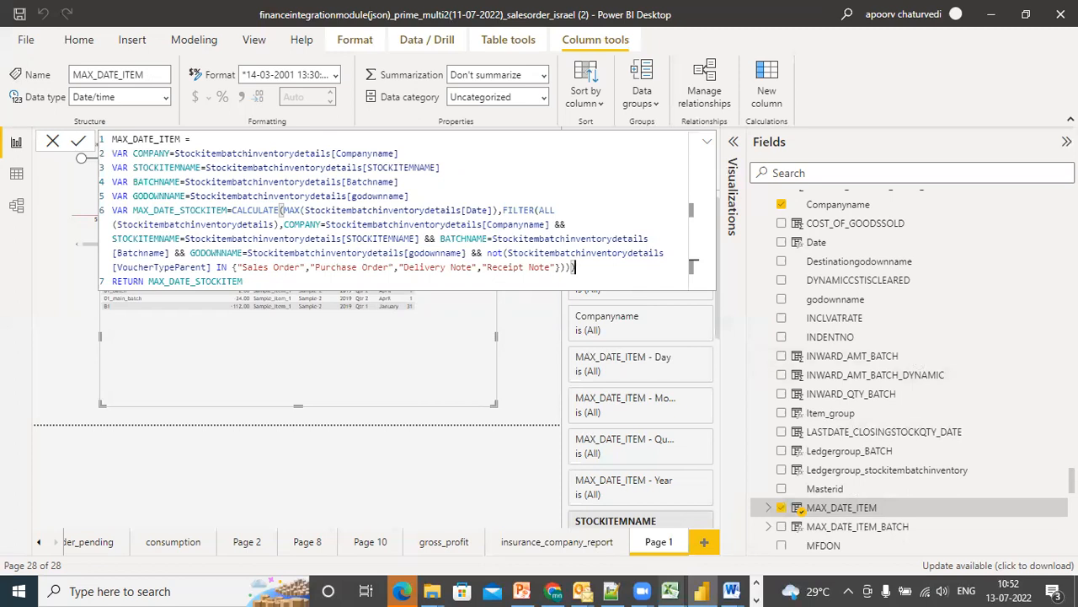
Step: Collapse the MAX_DATE_ITEM formula bar to reveal the batch table's latest year, quarter, month and day
scroll("down", 3)
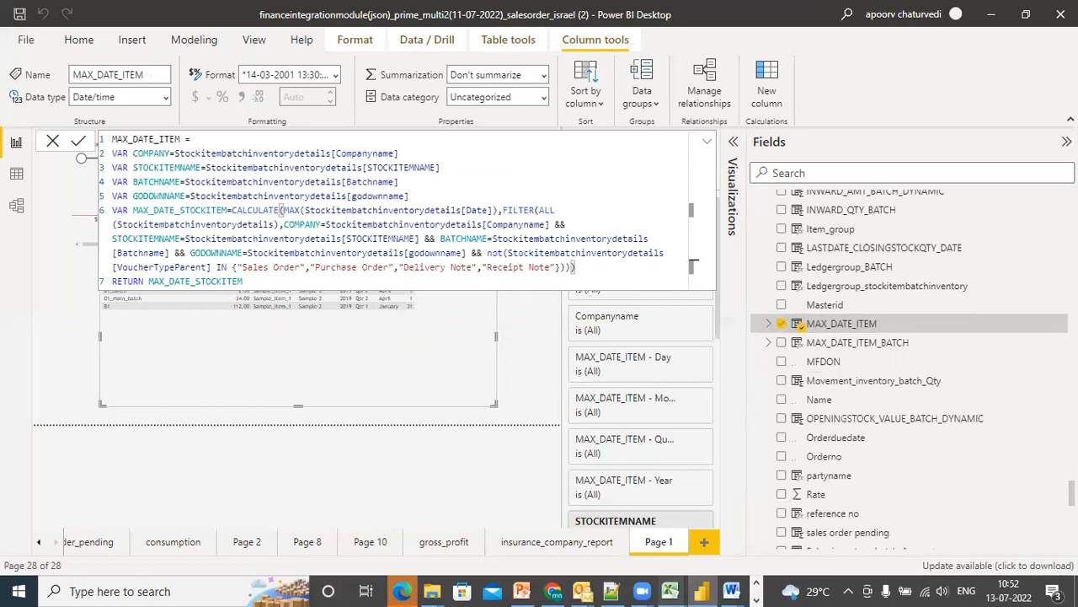
scroll("down", 3)
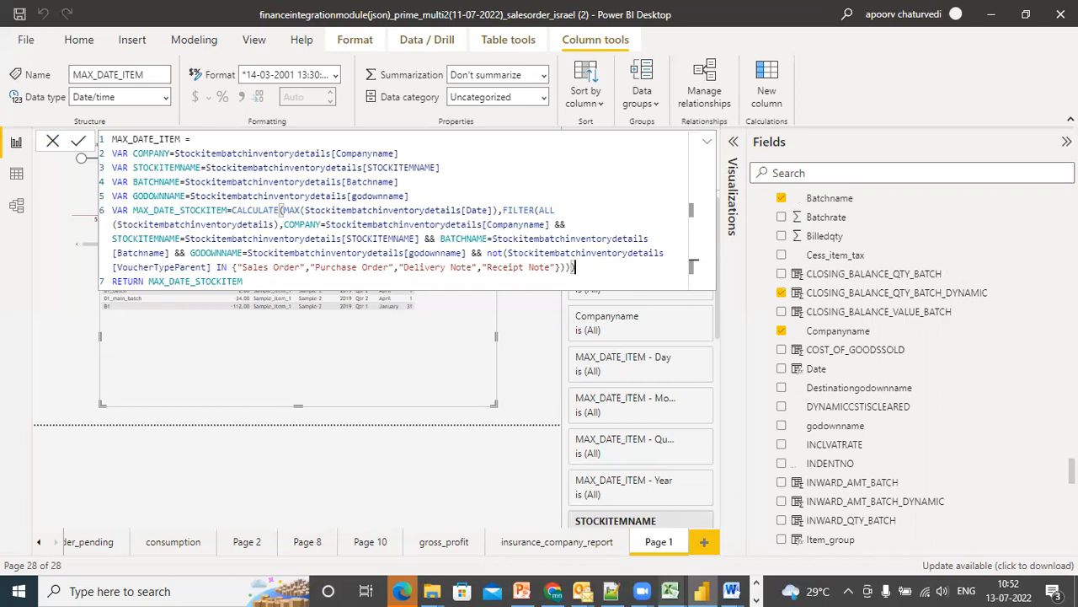
scroll("down", 3)
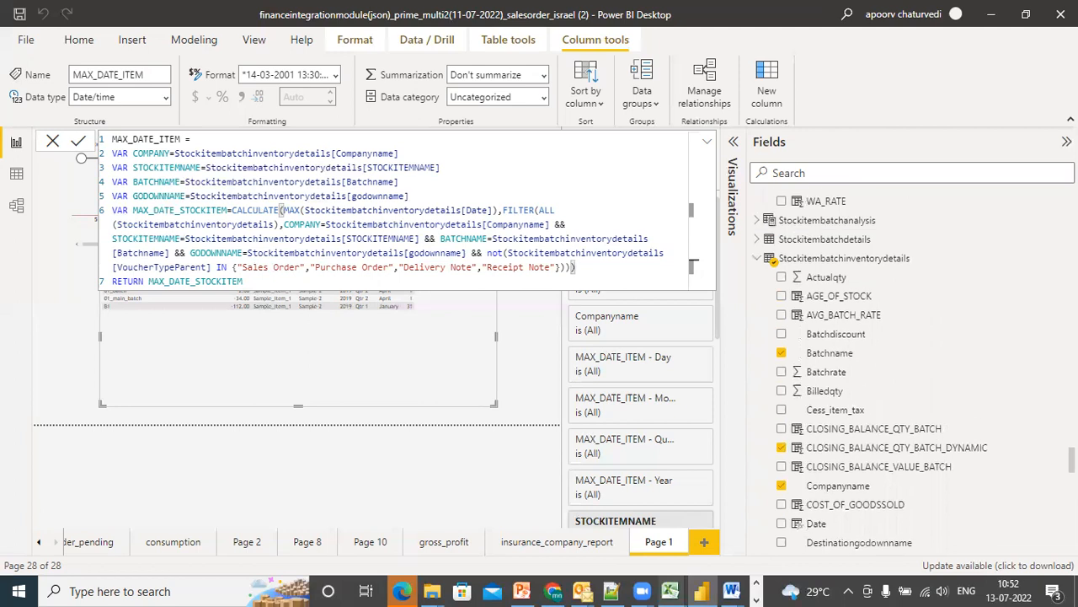
scroll("down", 3)
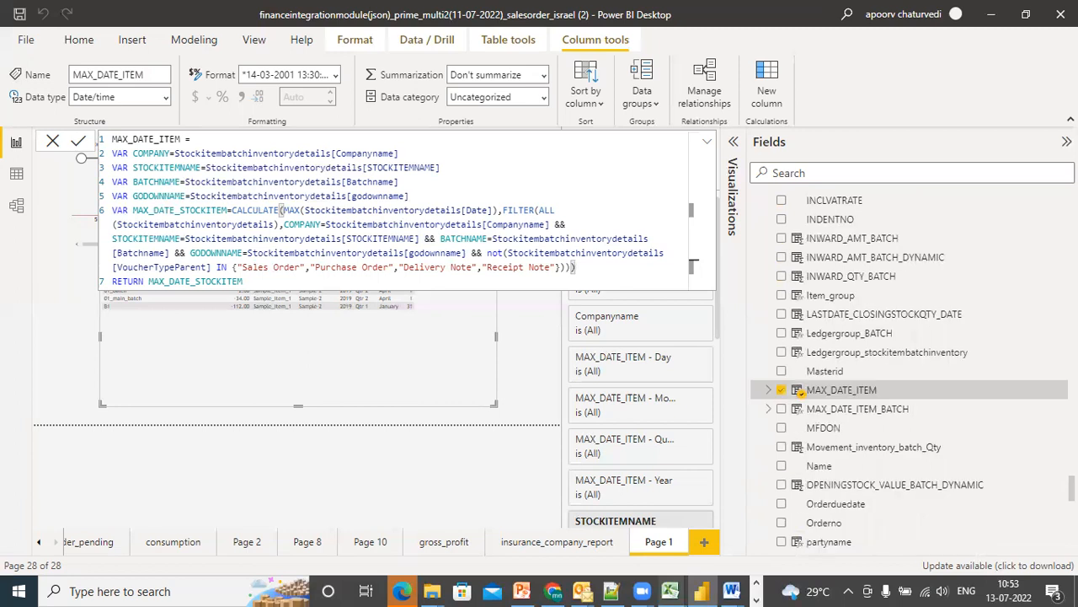
scroll("down", 3)
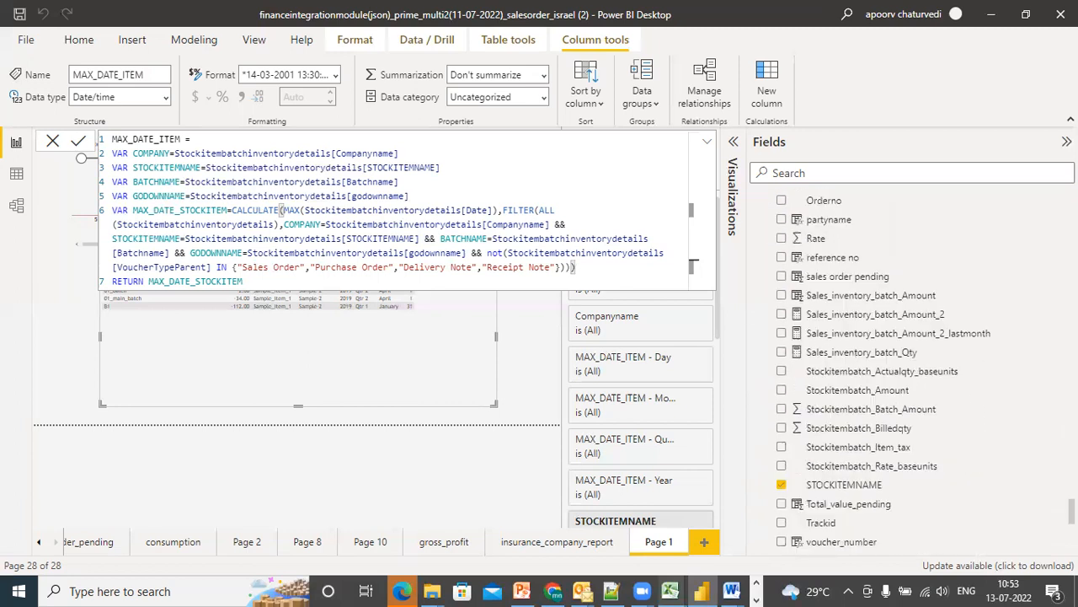
scroll("down", 3)
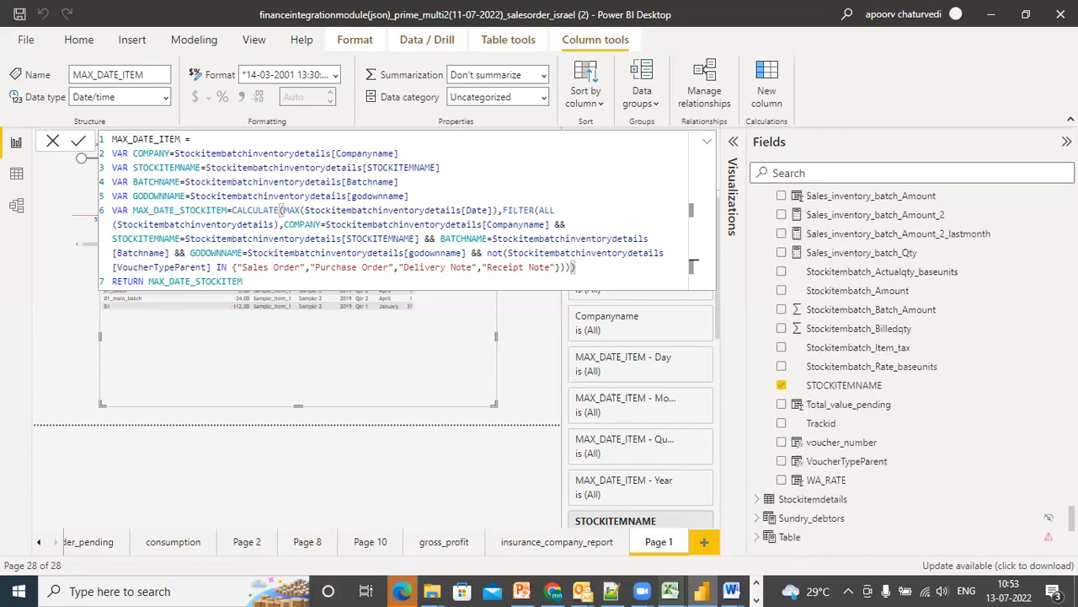
left_click(758, 225)
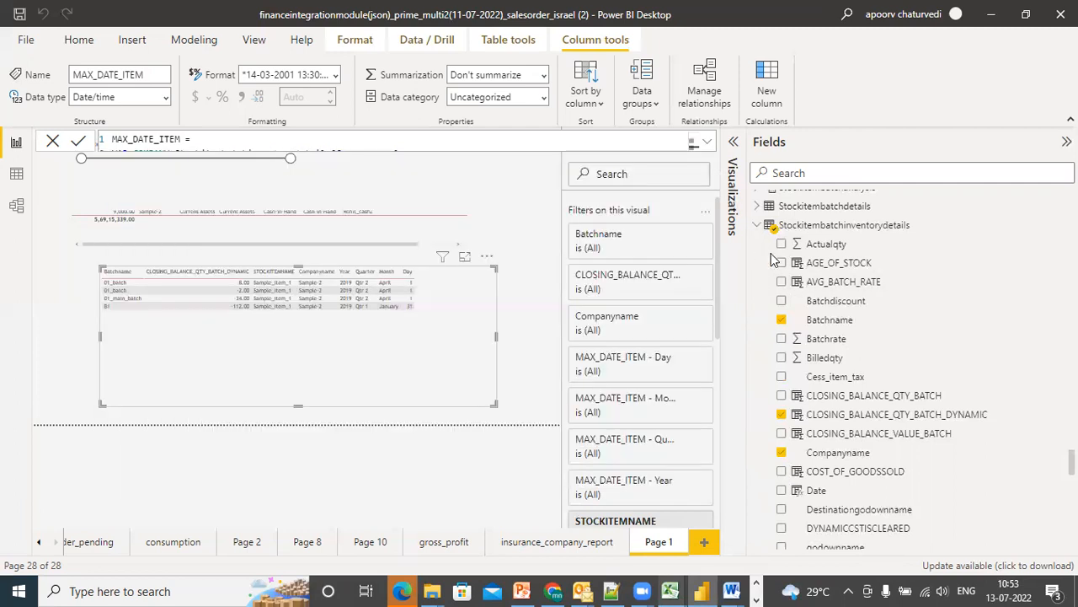
Step: Load the LASTDATE_CLOSINGSTOCKQTY_DATE field from the Fields pane into the formula bar
scroll("down", 3)
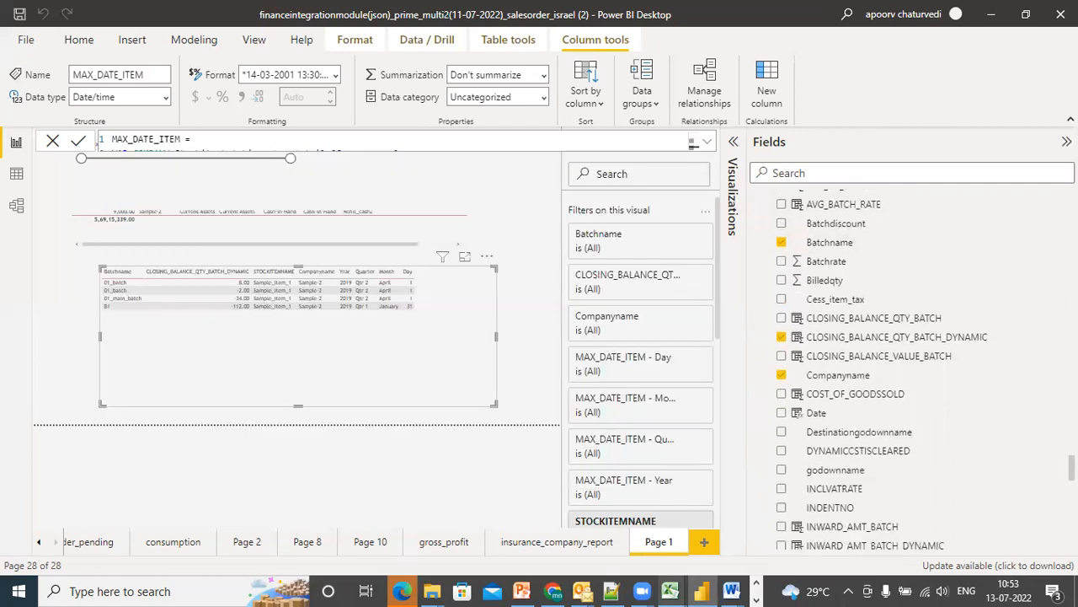
scroll("down", 3)
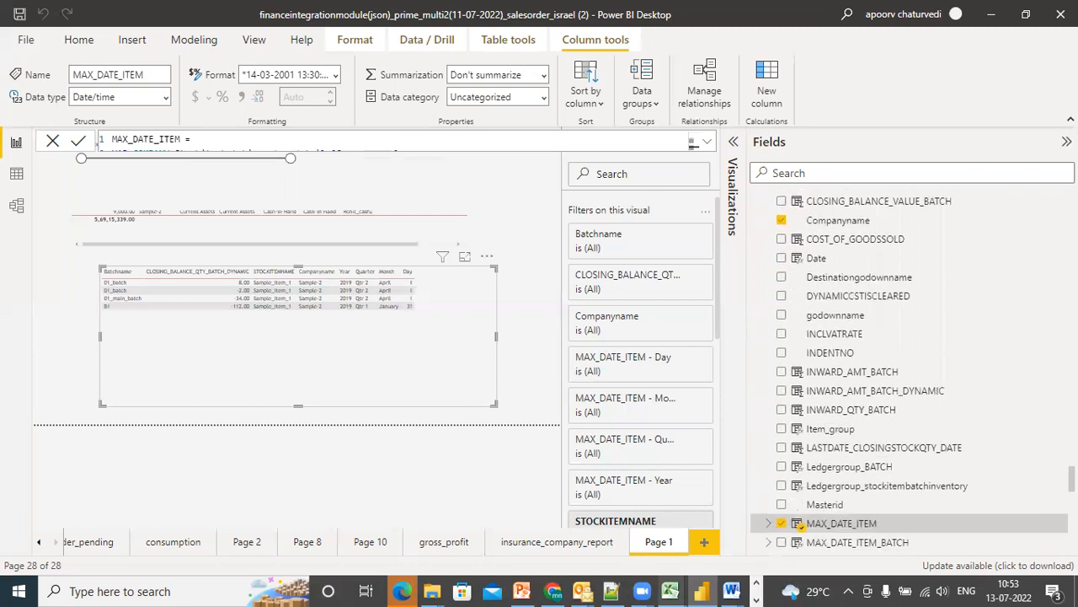
mouse_move(922, 455)
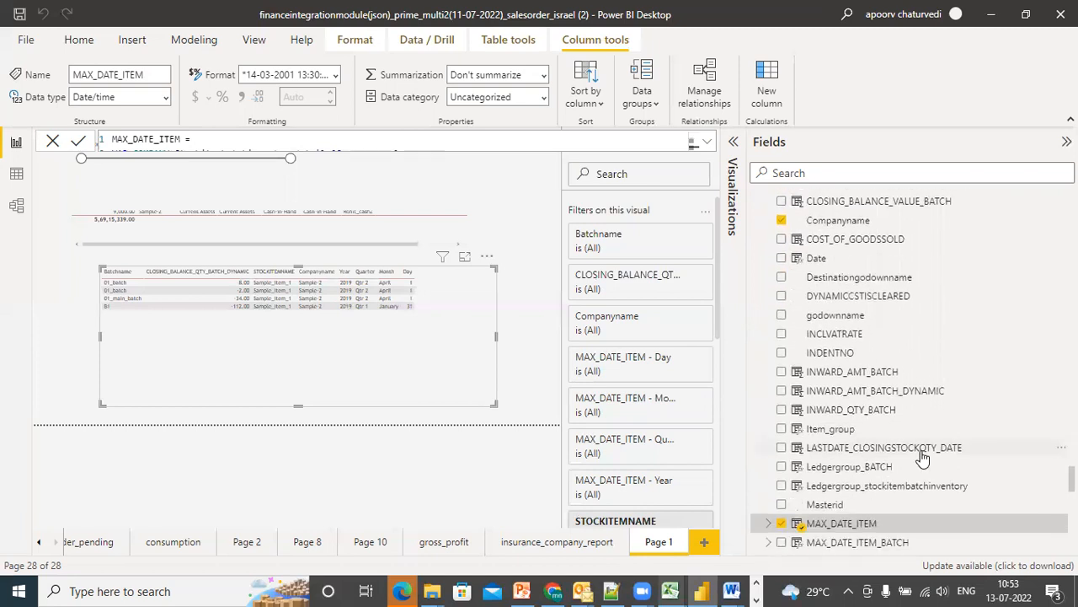
mouse_move(883, 447)
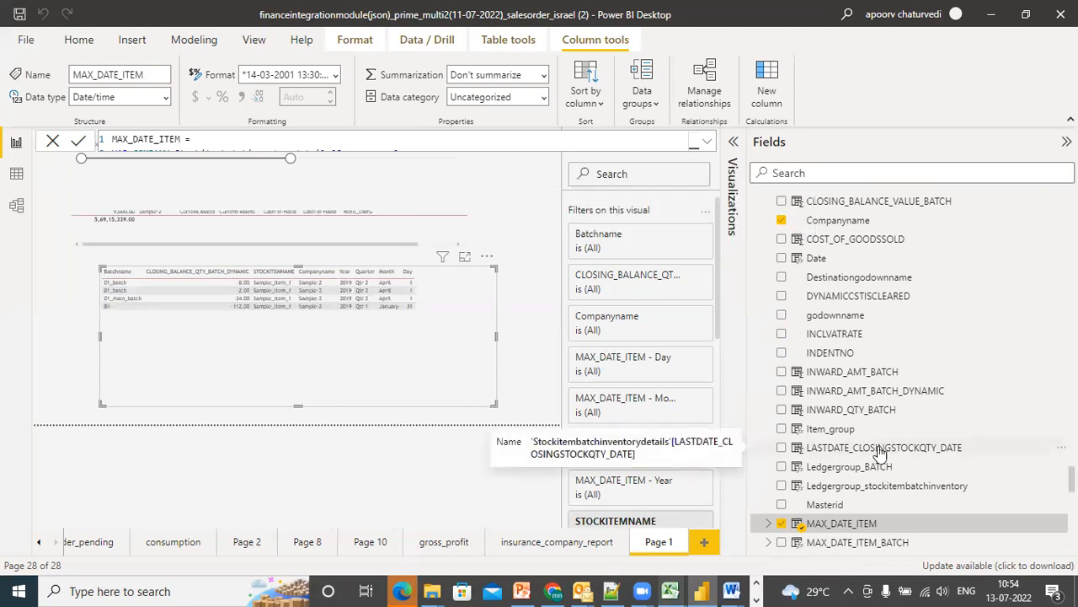
left_click(884, 447)
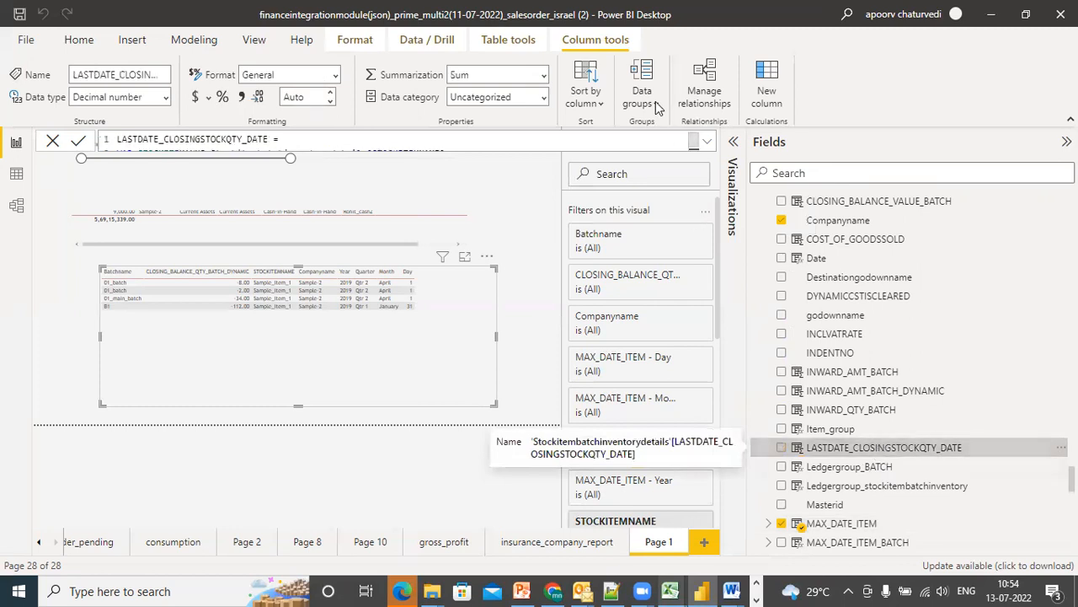
Step: Expand the formula bar to show all lines of LASTDATE_CLOSINGSTOCKQTY_DATE
left_click(706, 145)
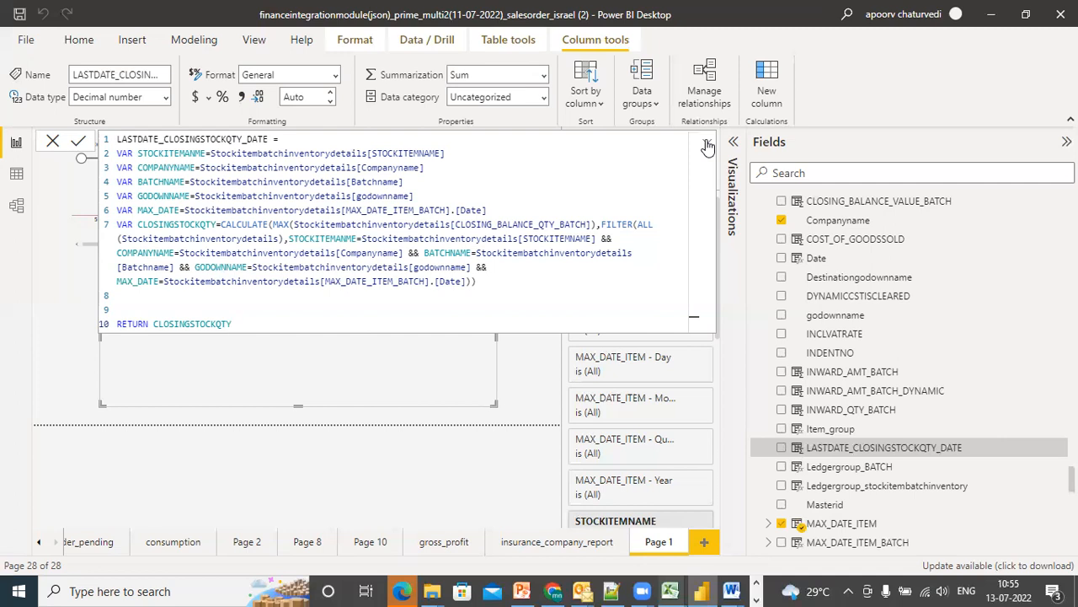
mouse_move(354, 278)
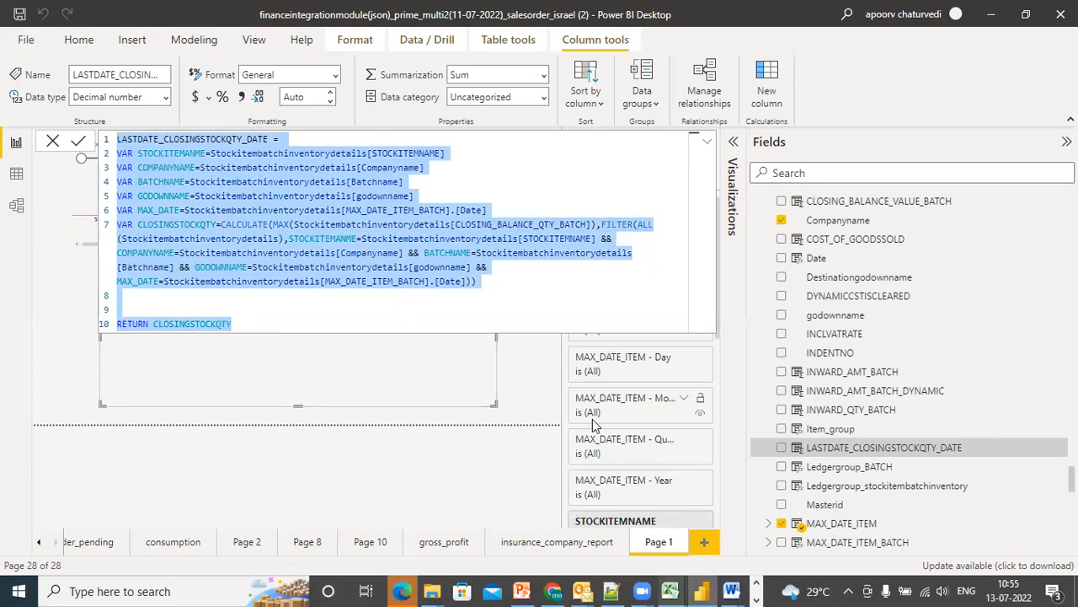
mouse_move(758, 185)
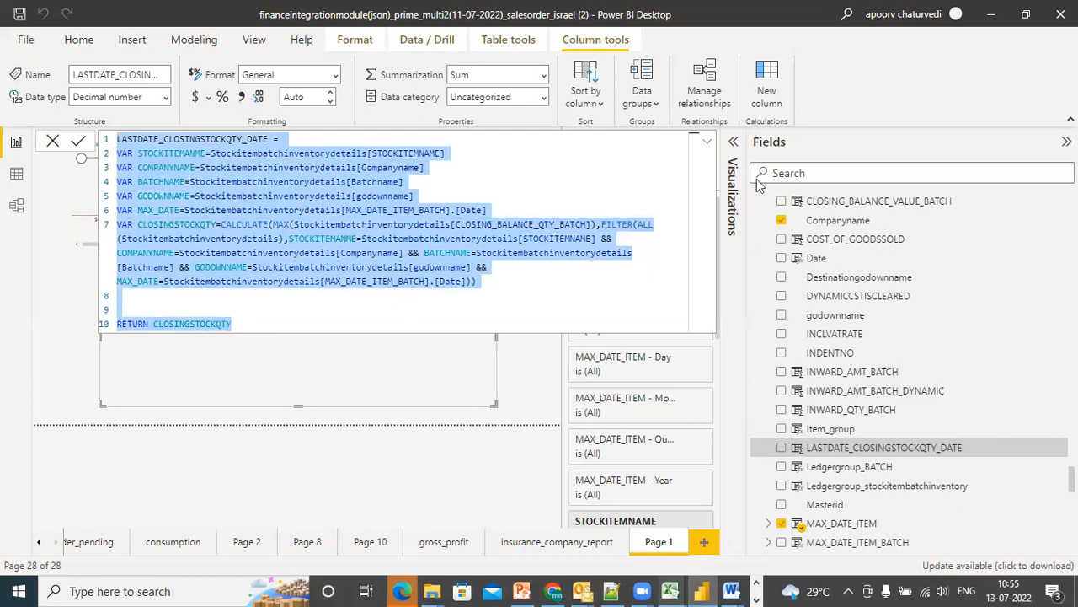